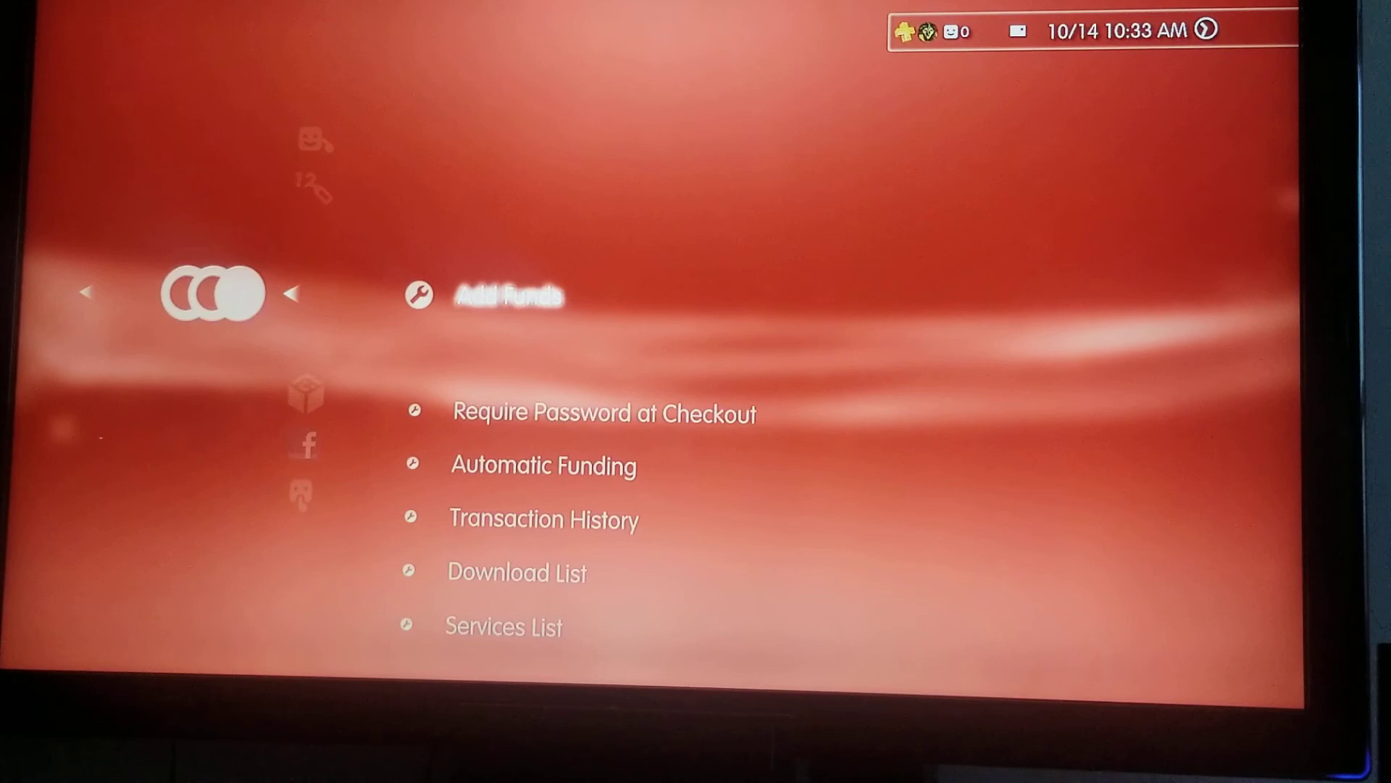
Show the PlayStation Plus 1-month subscription details from the Services List
scroll(down, 3)
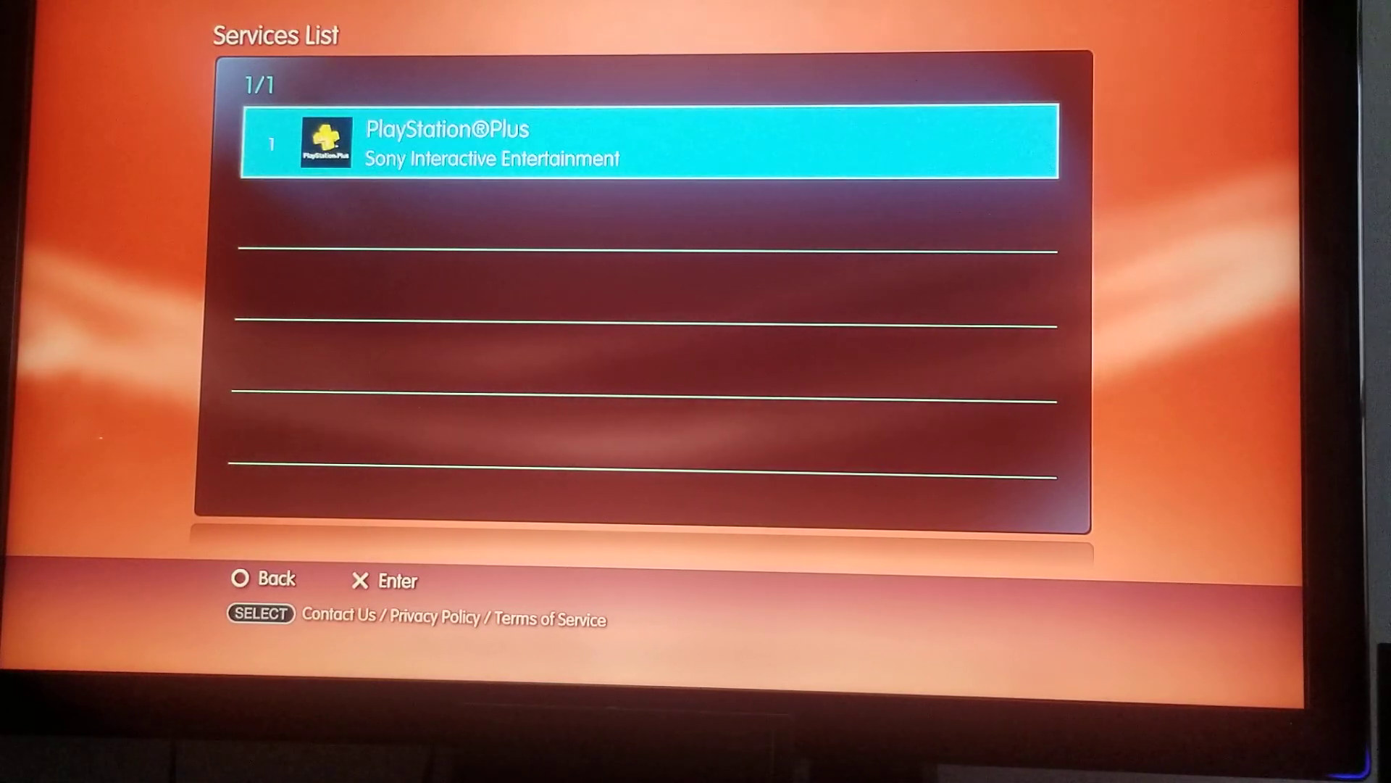
click(648, 143)
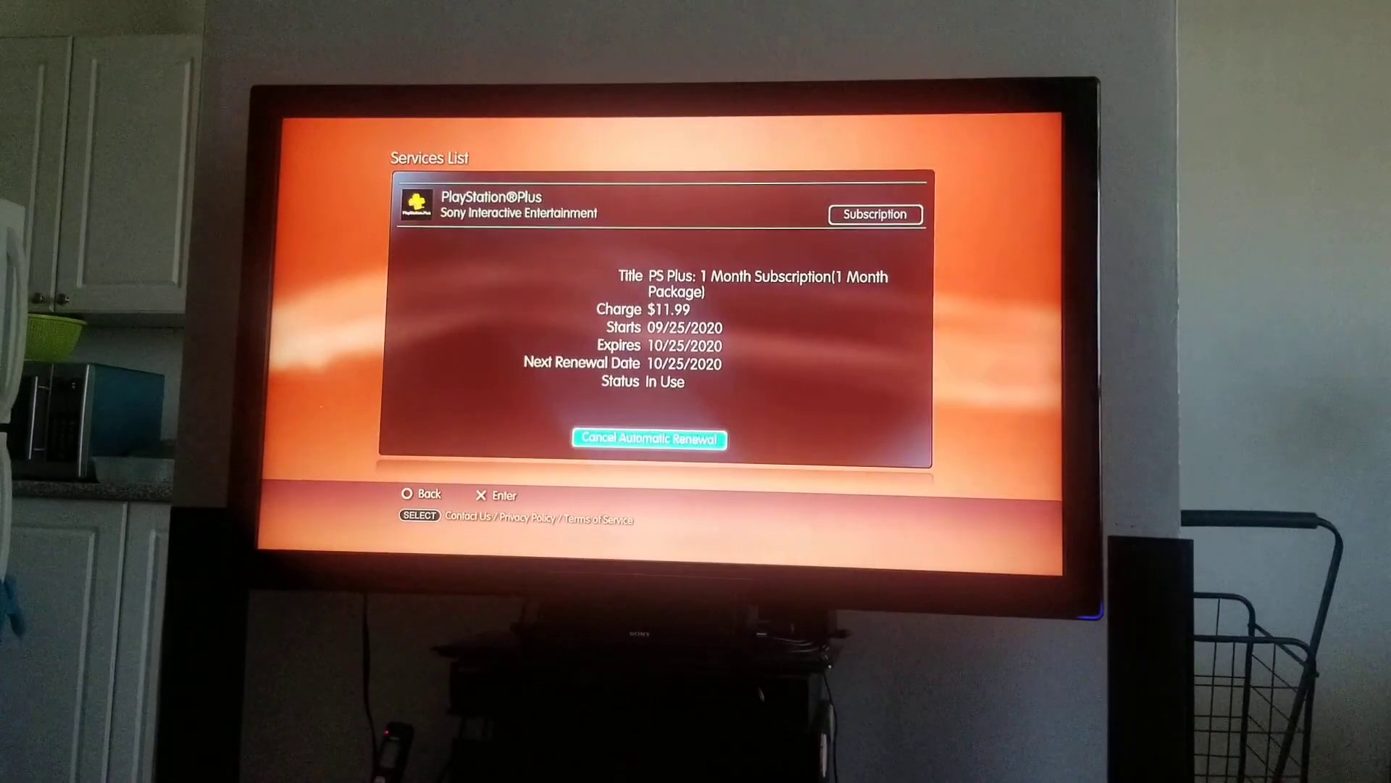
Cancel automatic renewal for the PS Plus 1 Month Subscription and confirm it
click(649, 438)
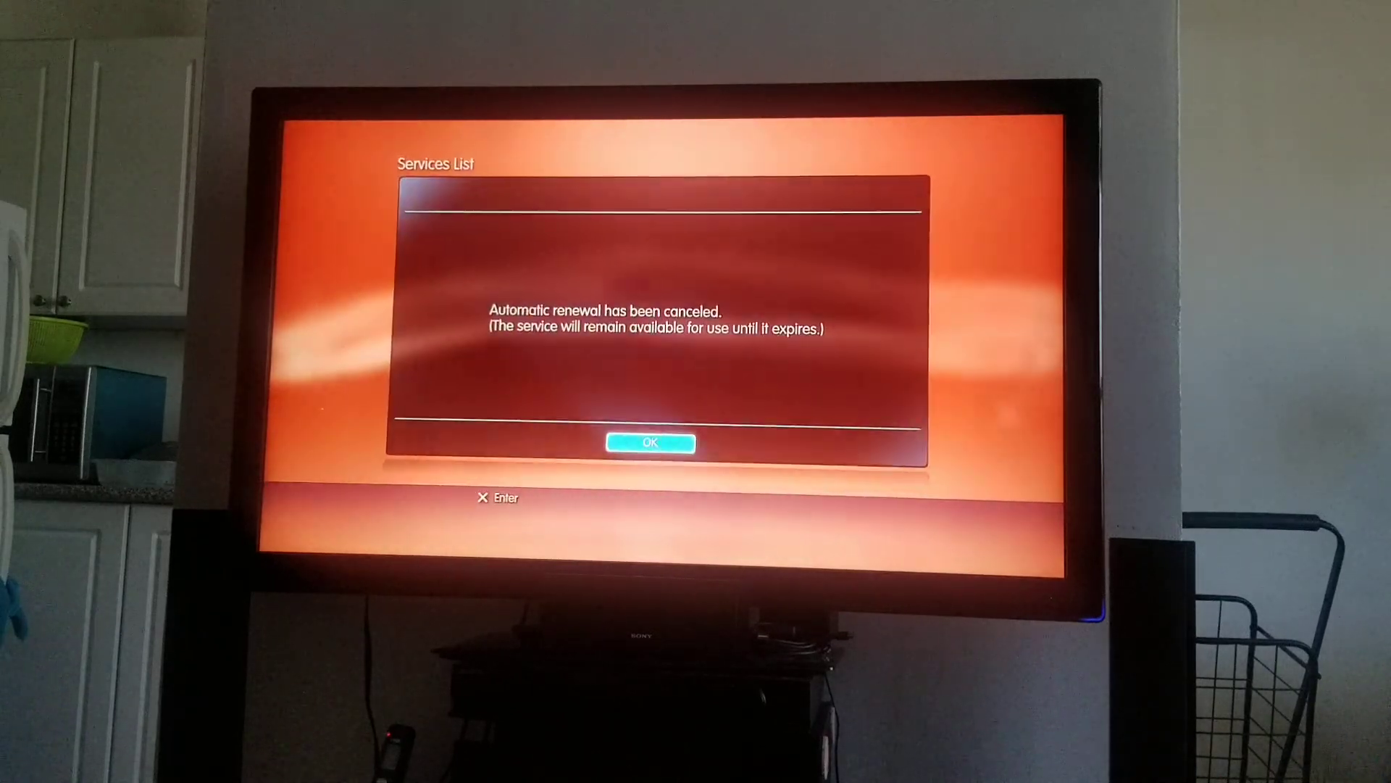